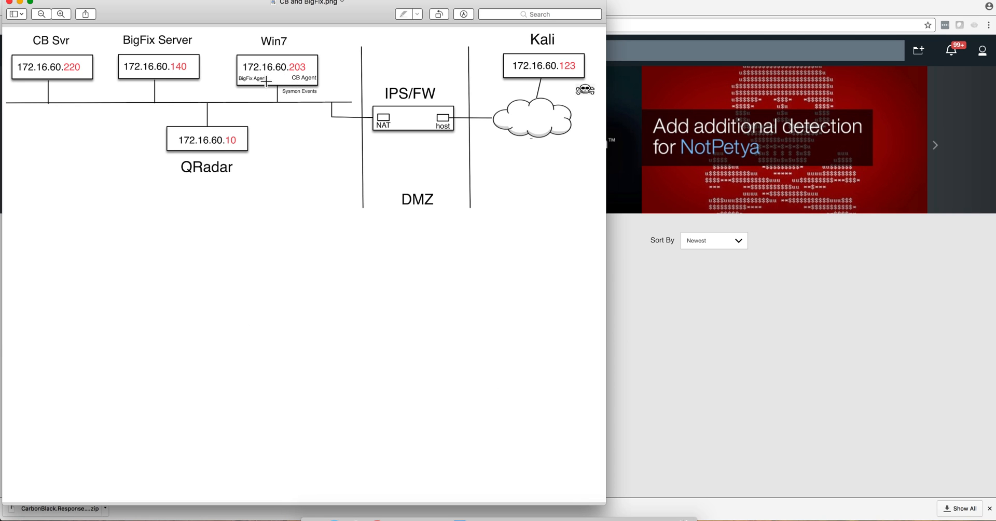
pyautogui.moveTo(279, 96)
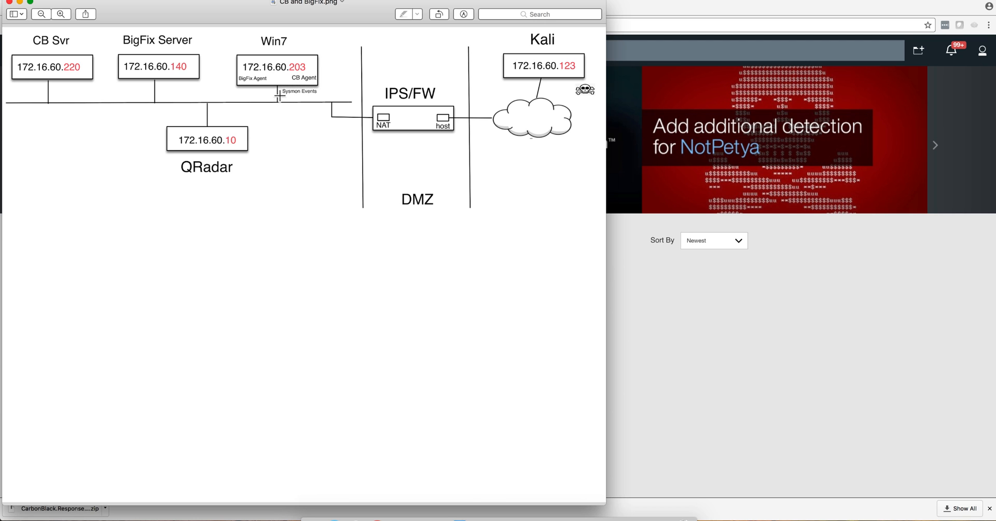
pyautogui.moveTo(245, 63)
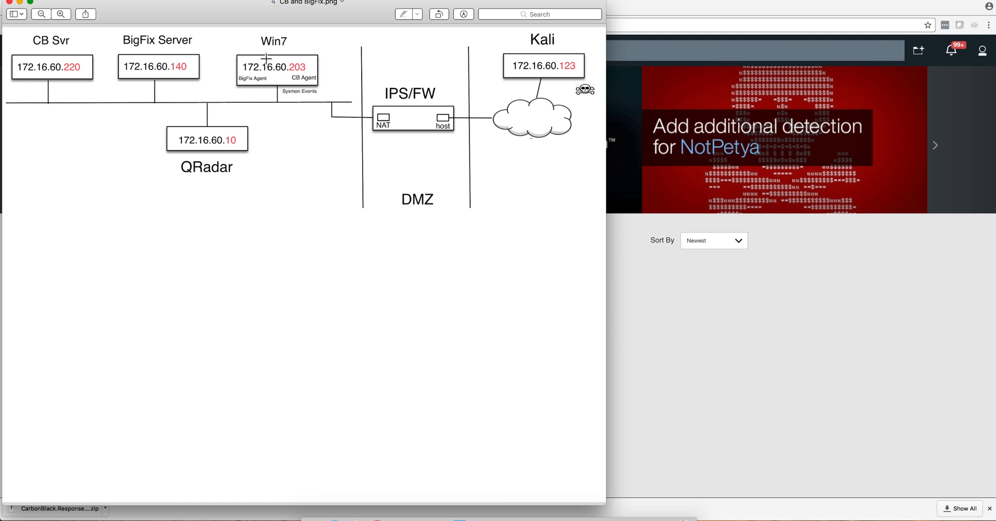
pyautogui.moveTo(292, 83)
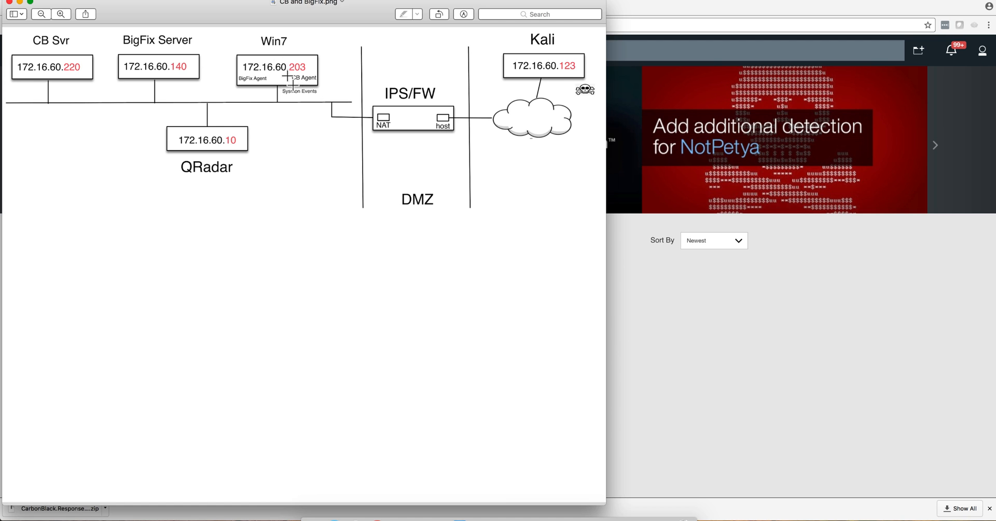
pyautogui.moveTo(359, 126)
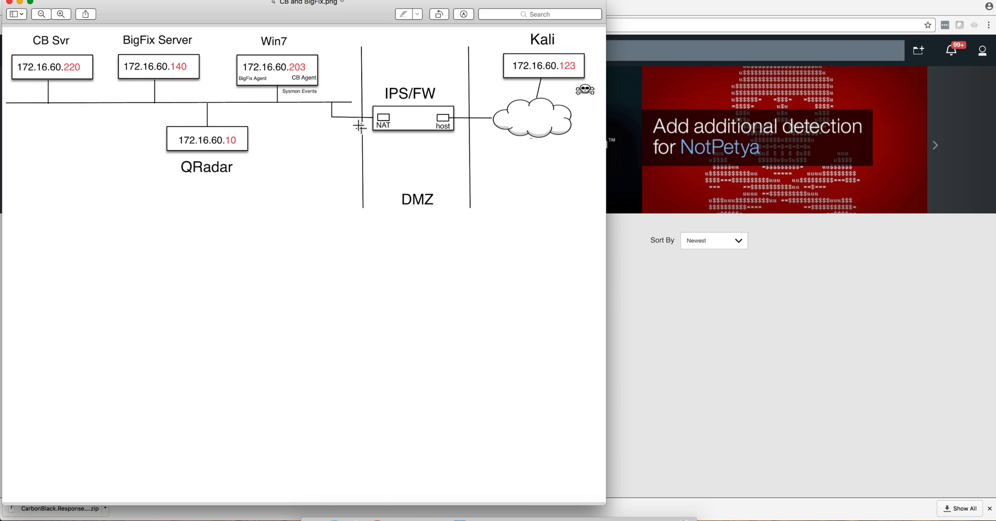
pyautogui.moveTo(308, 87)
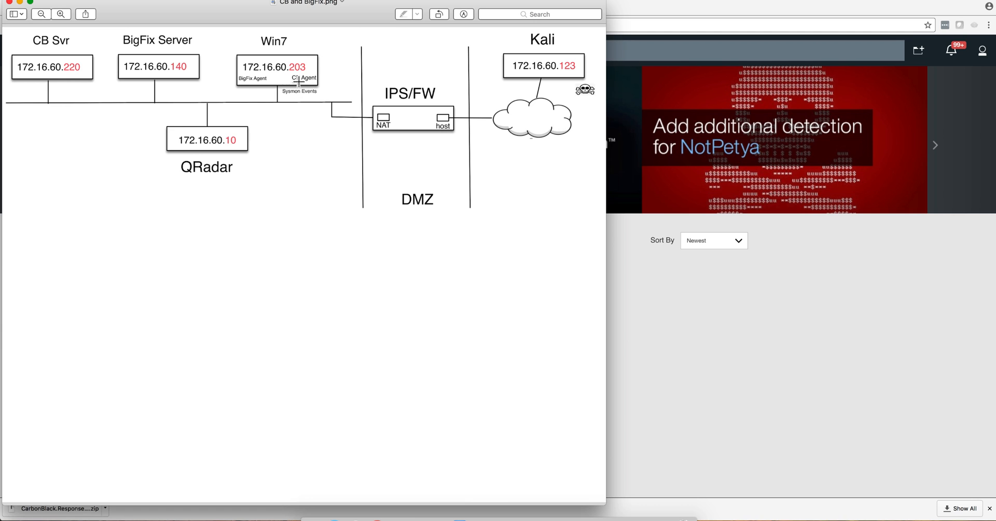
pyautogui.moveTo(299, 81)
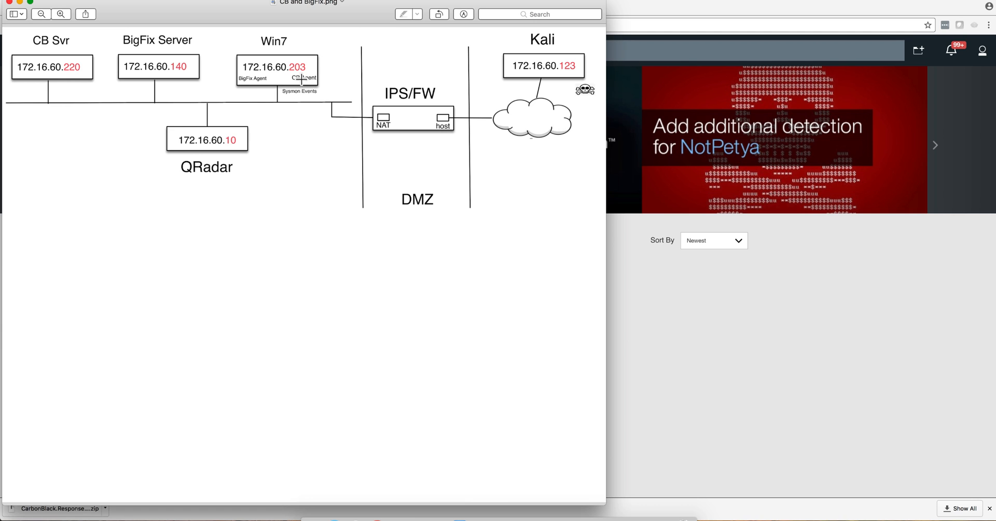
pyautogui.moveTo(250, 129)
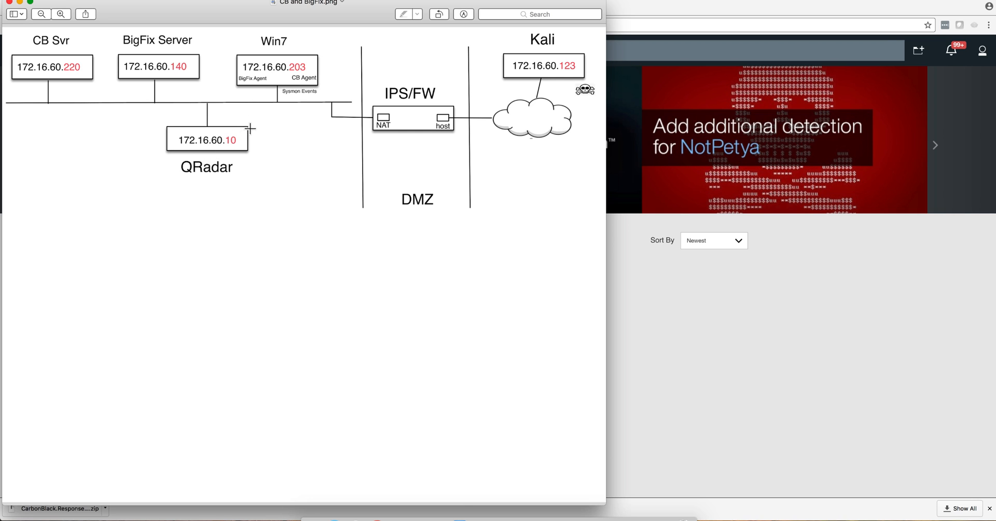
pyautogui.moveTo(297, 83)
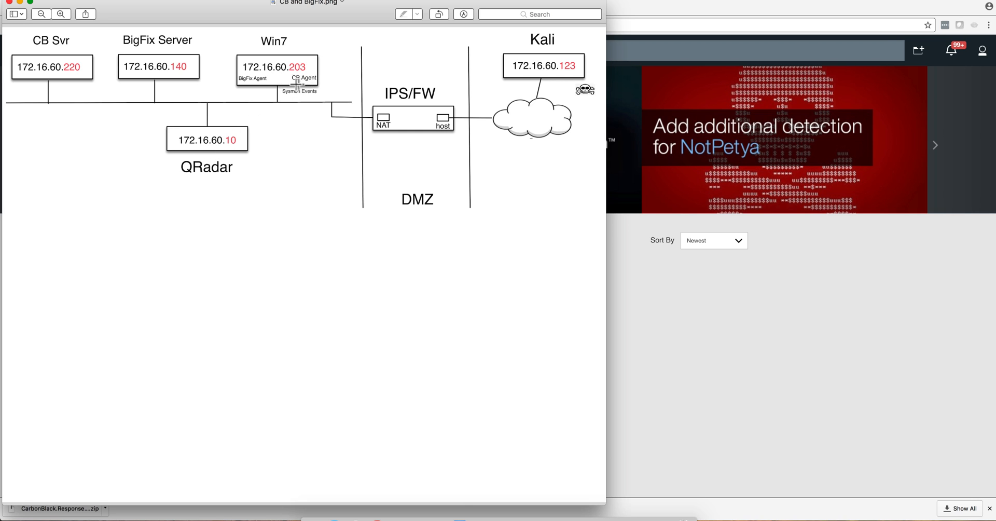
pyautogui.moveTo(298, 79)
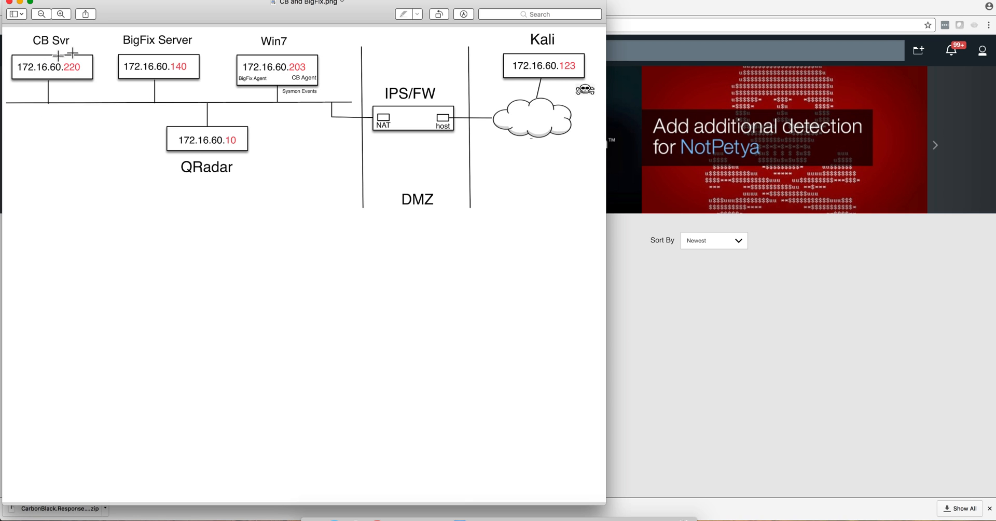
pyautogui.moveTo(183, 69)
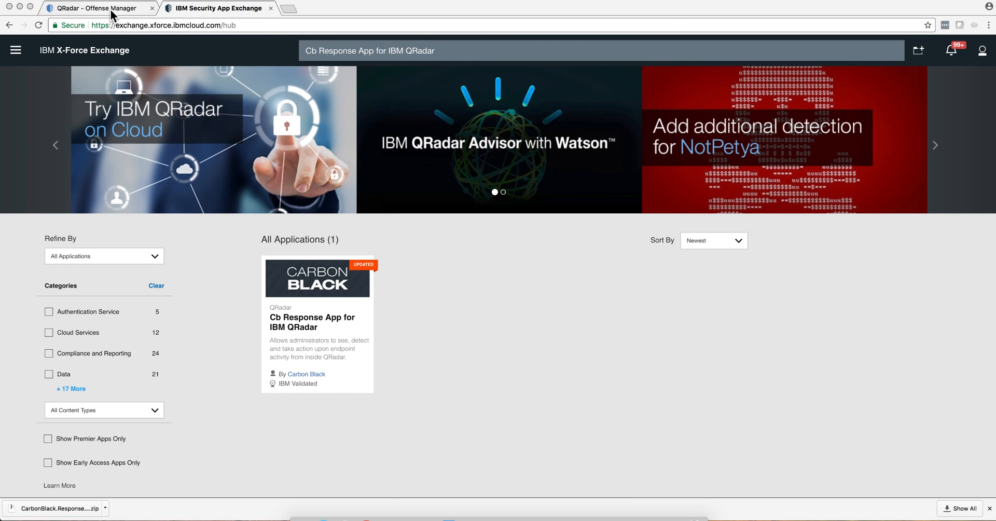
# - Launch Cb Response Sensor Action for destination host 172.16.60.203 from offense 103 in the Offense Manager
pyautogui.click(95, 7)
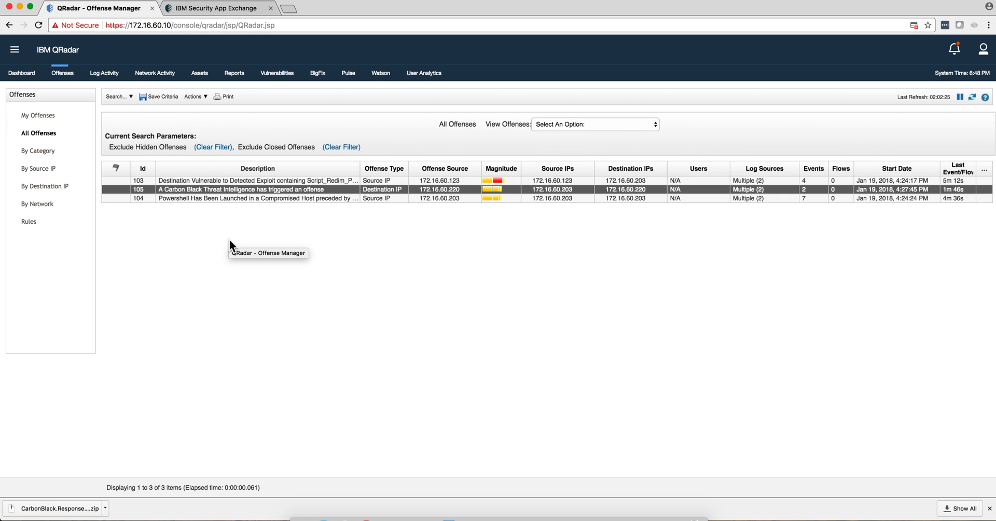
pyautogui.moveTo(227, 208)
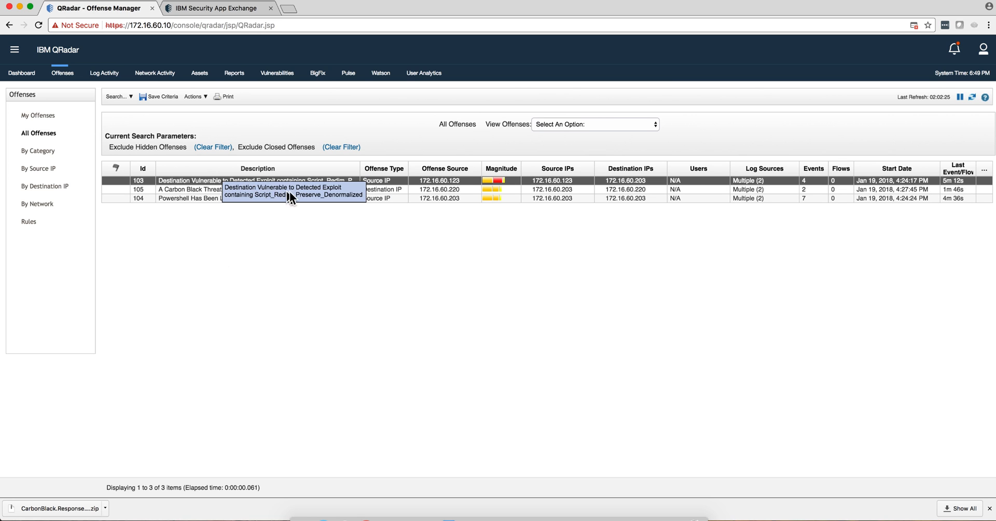
pyautogui.moveTo(317, 188)
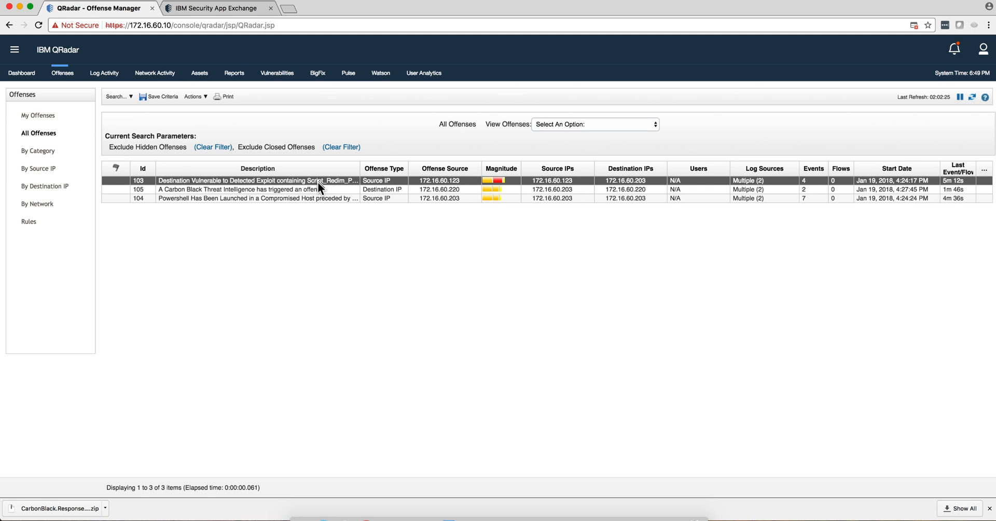
pyautogui.moveTo(220, 192)
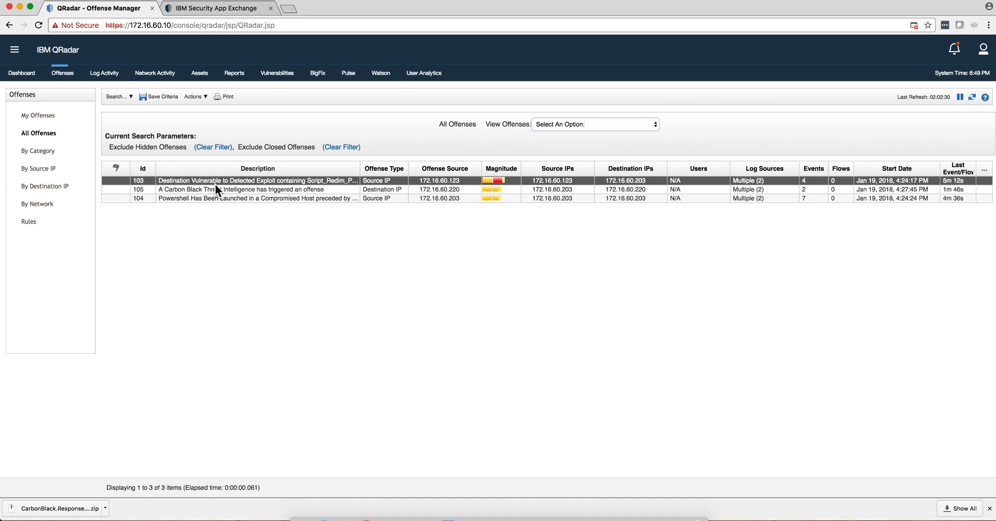
pyautogui.moveTo(322, 189)
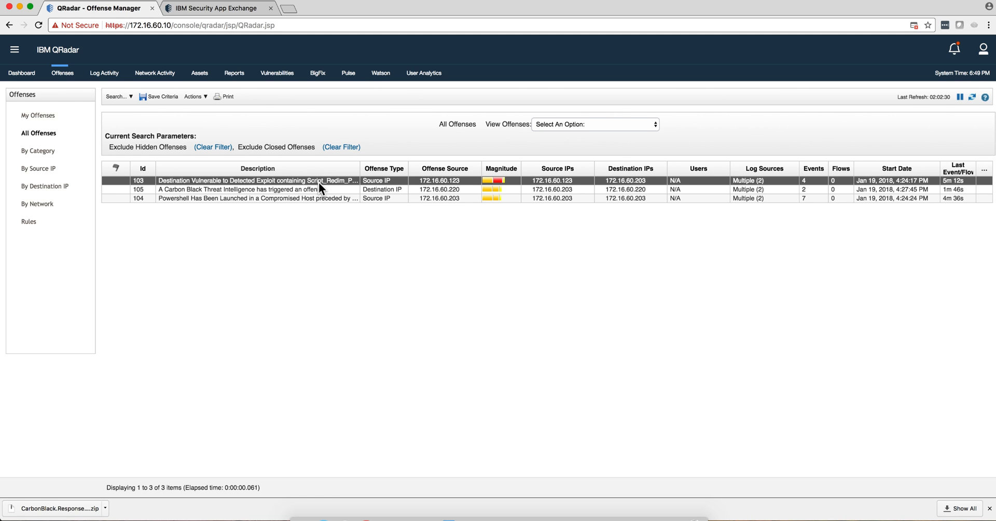
pyautogui.moveTo(621, 186)
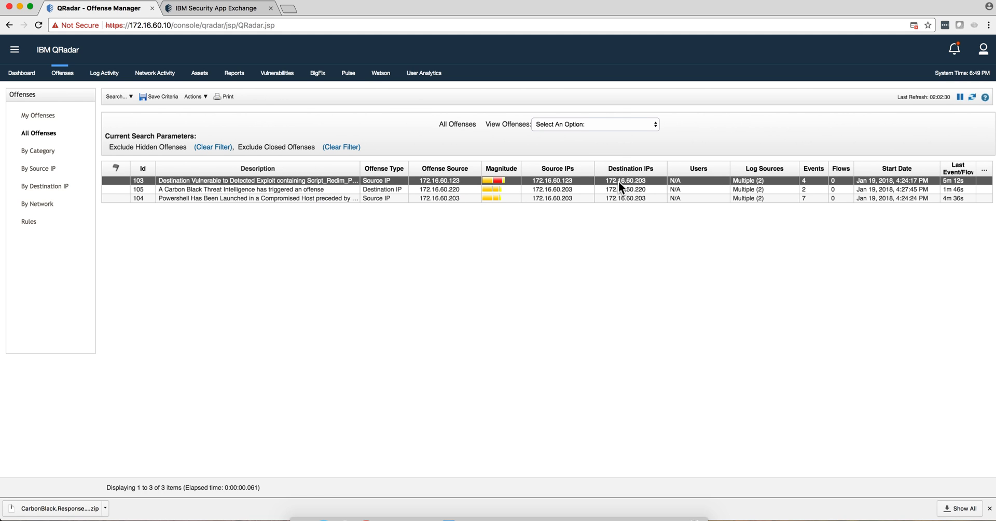
pyautogui.moveTo(625, 181)
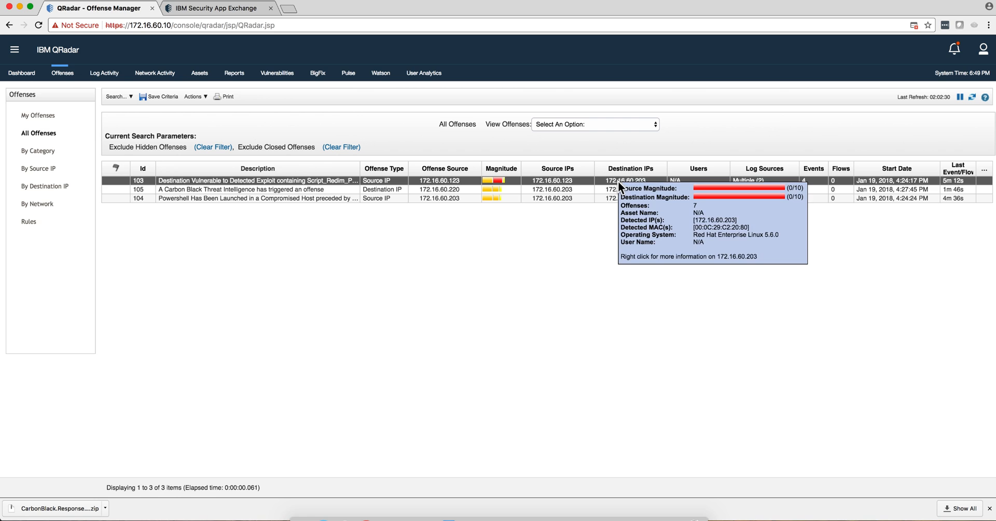
pyautogui.rightClick(620, 187)
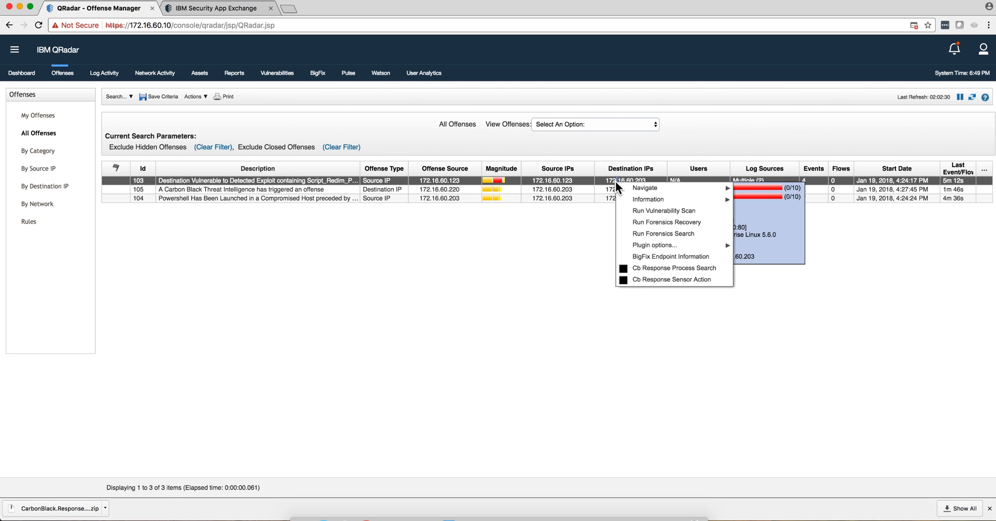
pyautogui.moveTo(661, 279)
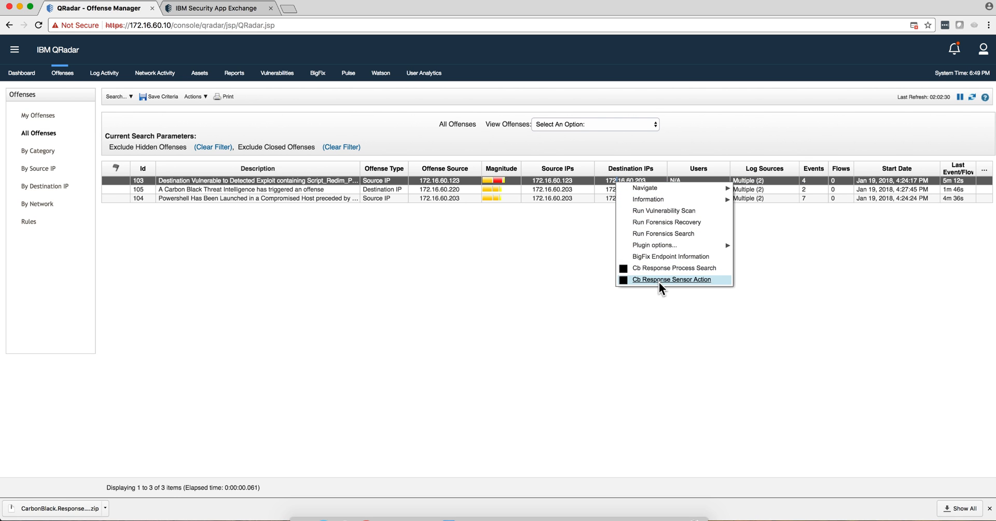
pyautogui.moveTo(672, 279)
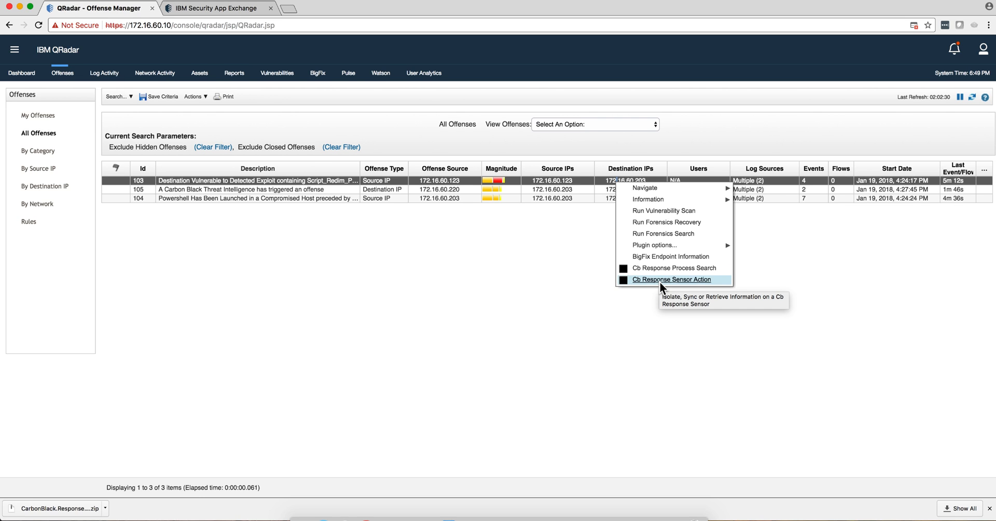
pyautogui.click(672, 279)
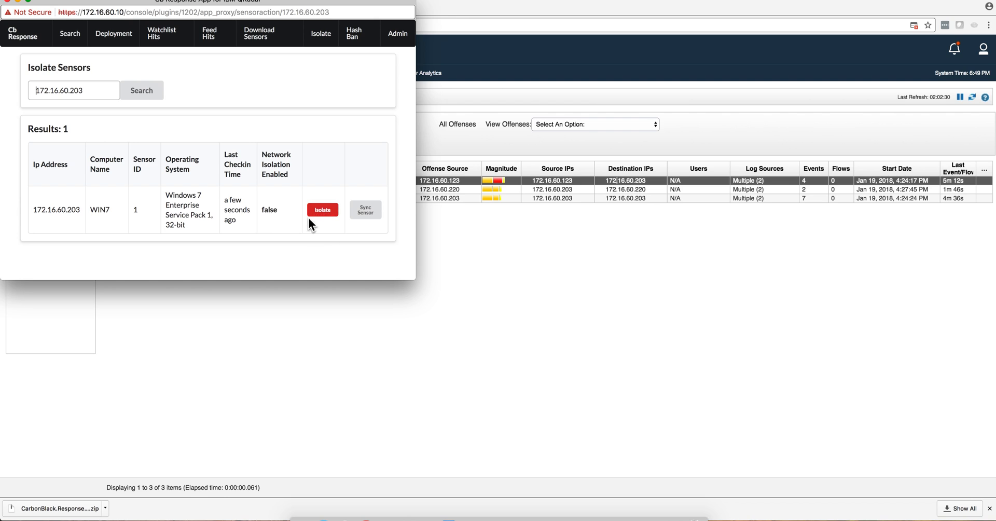
pyautogui.moveTo(323, 208)
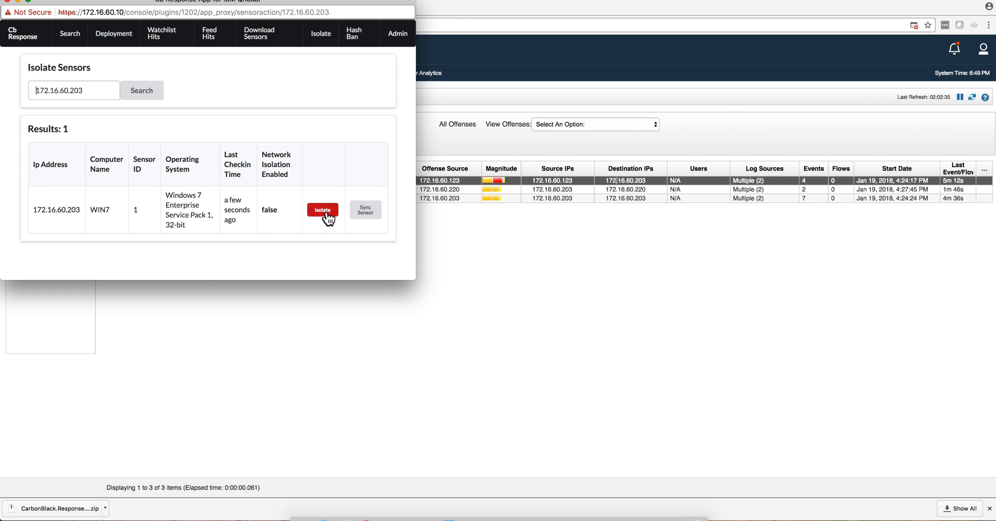
pyautogui.moveTo(329, 222)
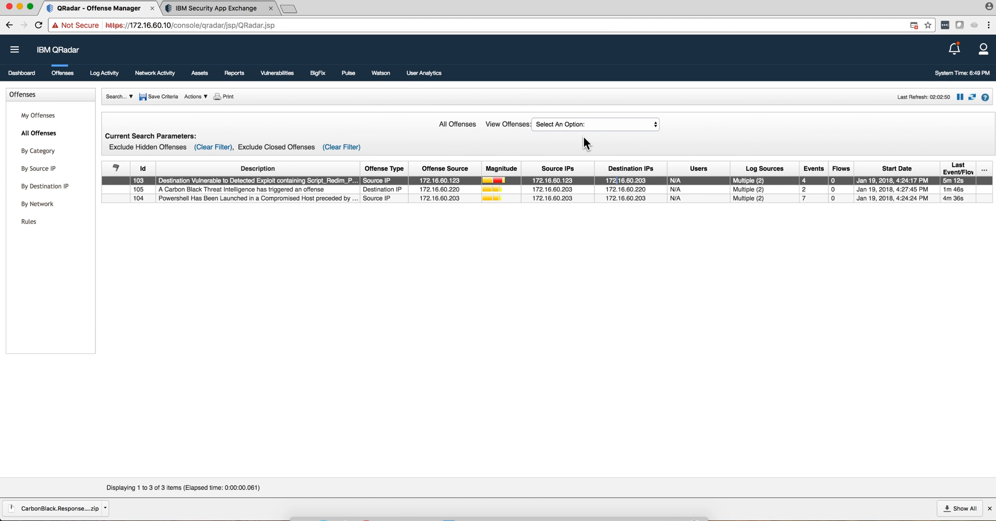
# - Run Cb Response Process Search for destination host 172.16.60.203 from the offense's host actions
pyautogui.rightClick(626, 180)
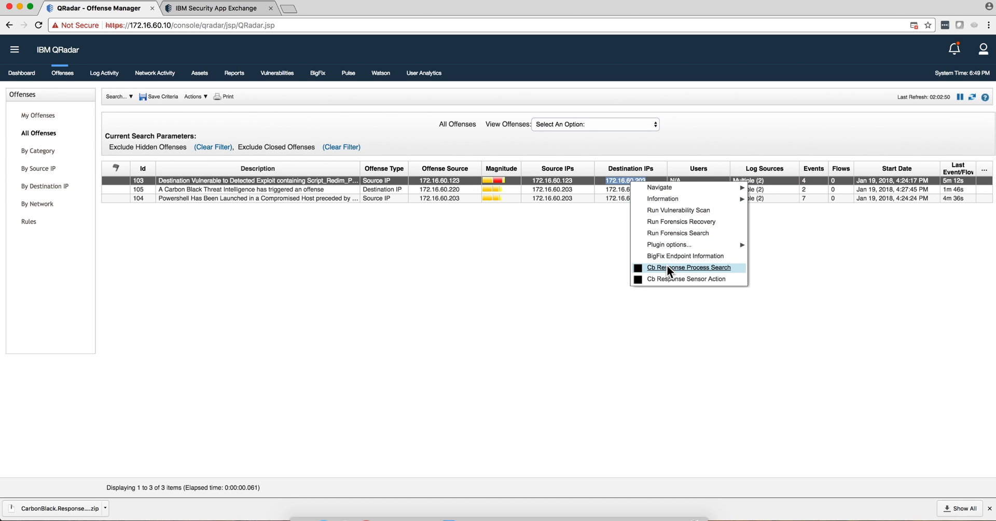
pyautogui.click(688, 267)
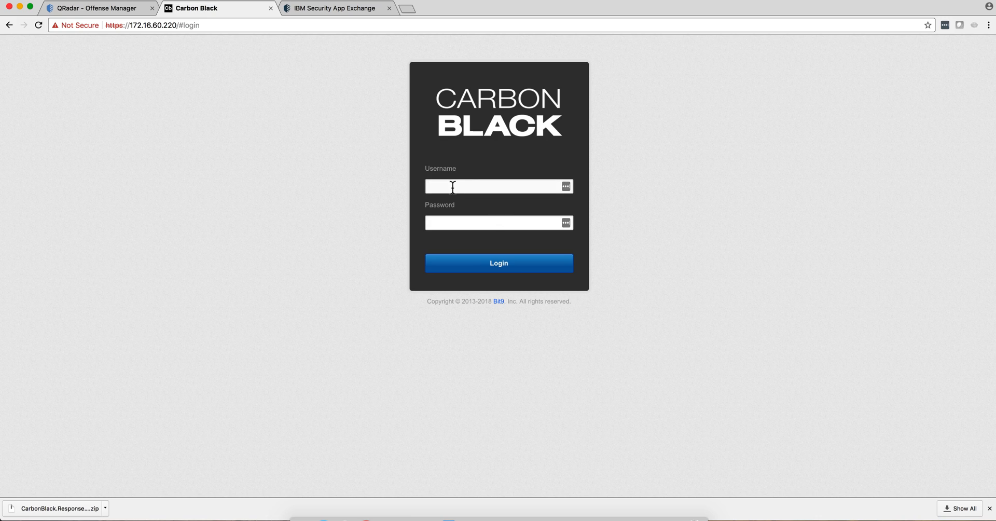
# - Sign in to Carbon Black and review the 10 matching processes for ipaddr:172.16.60.203 on WIN7
pyautogui.click(499, 263)
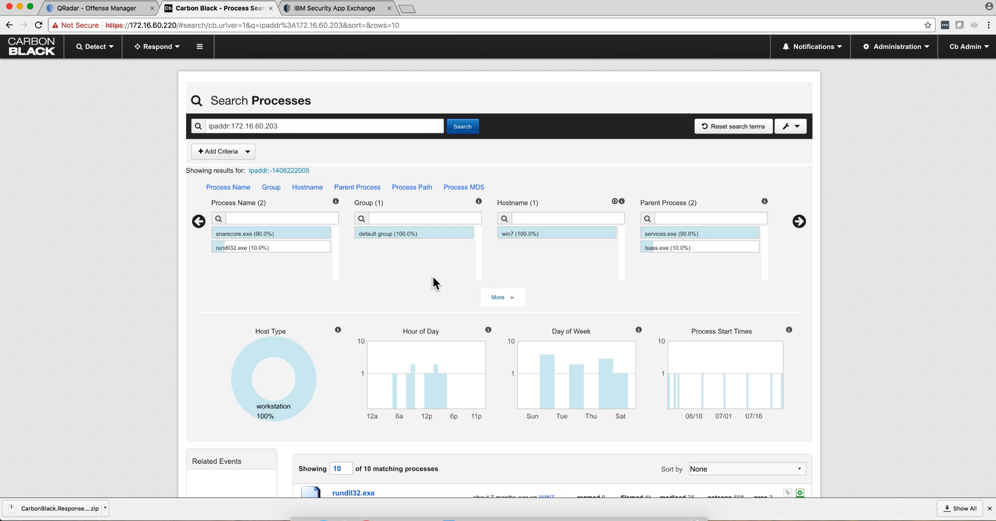
pyautogui.moveTo(358, 299)
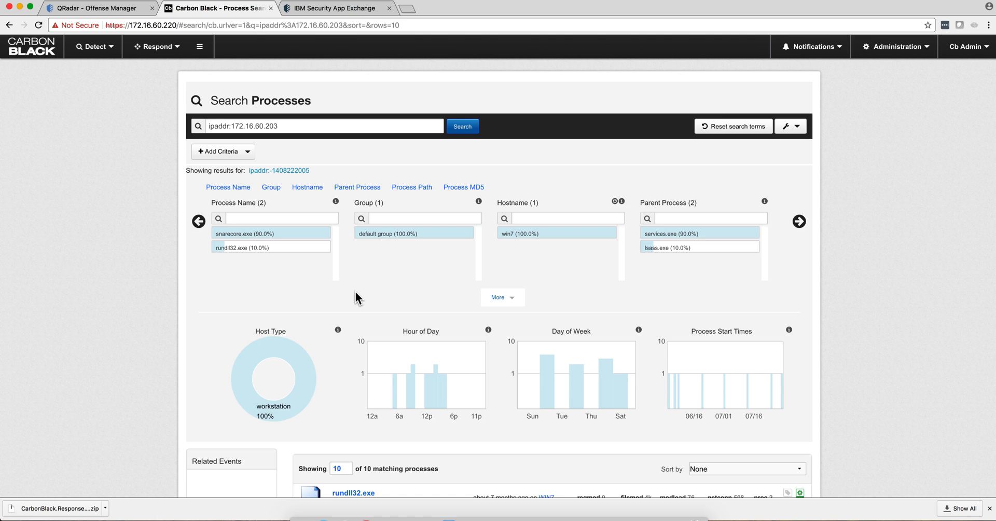
pyautogui.moveTo(301, 290)
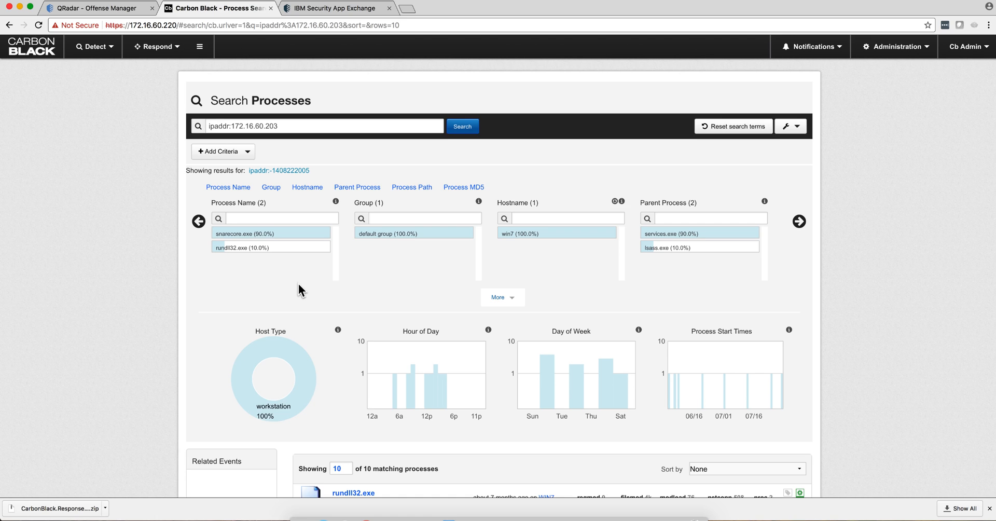
pyautogui.moveTo(494, 267)
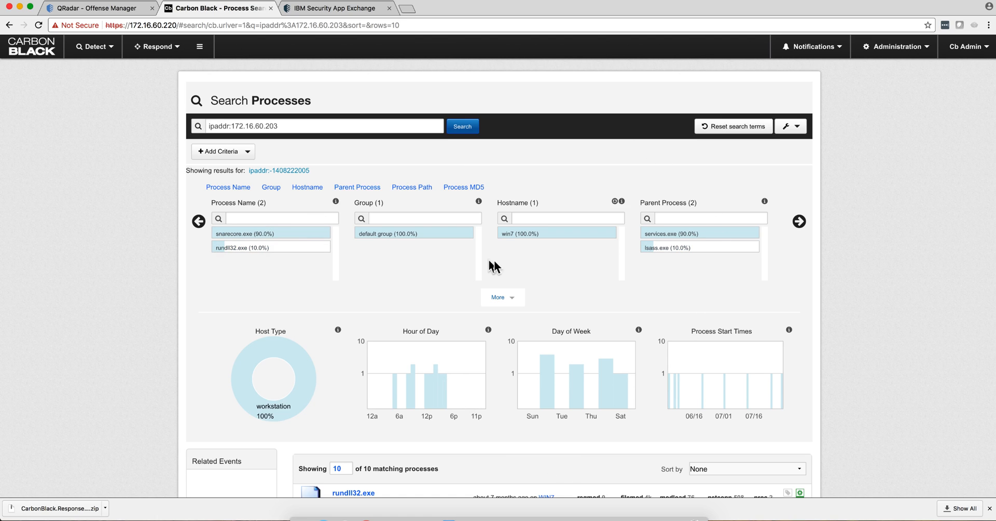
pyautogui.moveTo(466, 324)
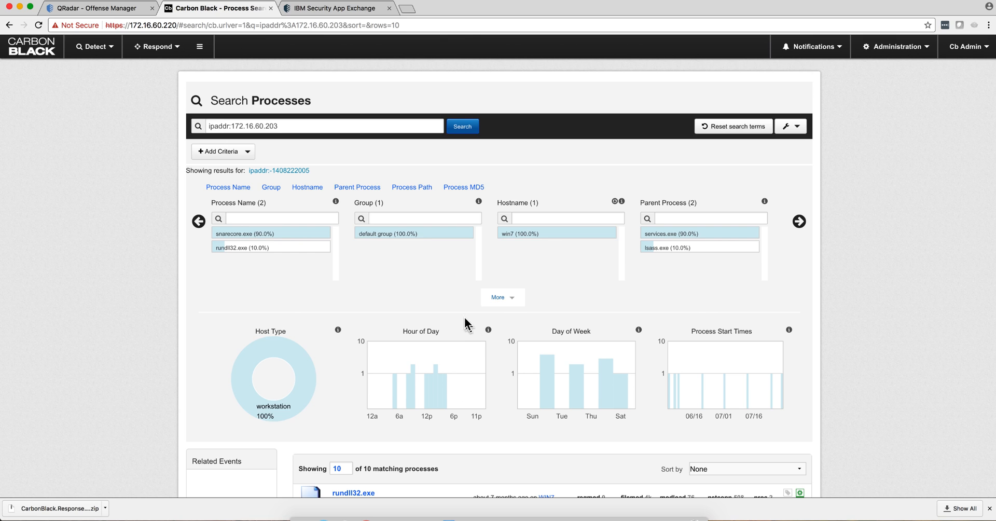
pyautogui.moveTo(446, 282)
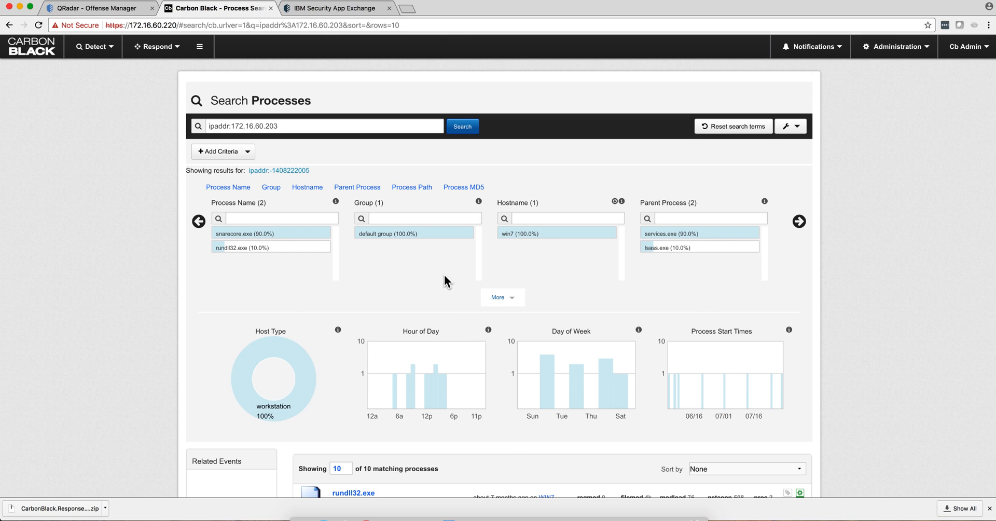
pyautogui.scroll(-3)
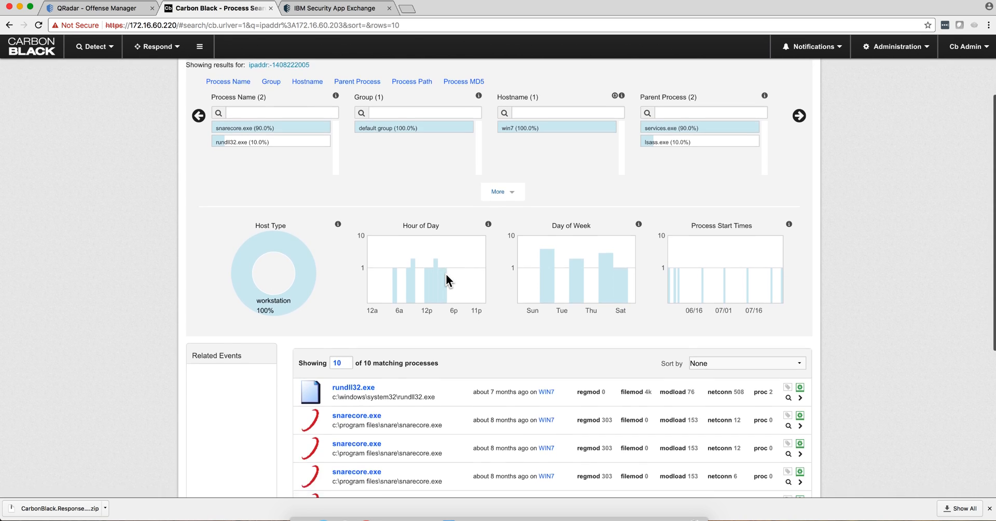
pyautogui.scroll(3)
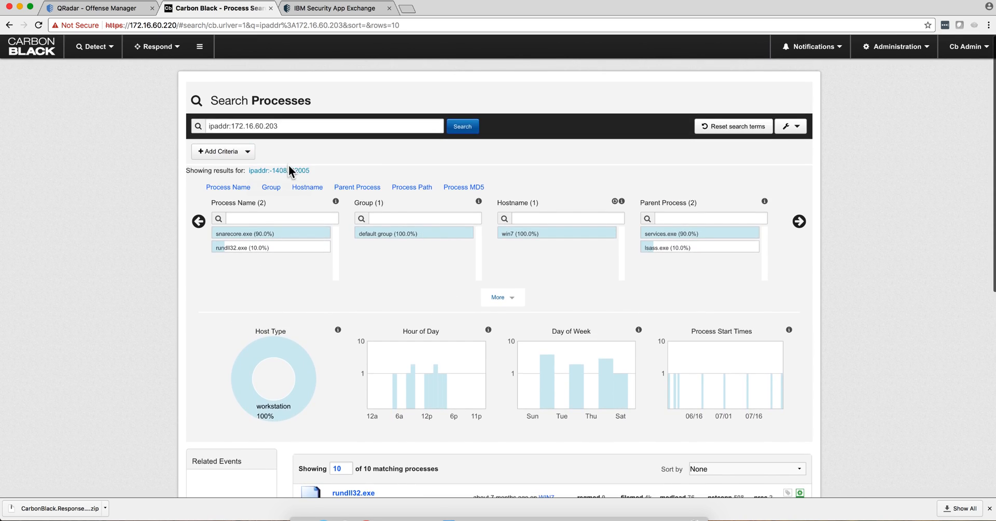
pyautogui.moveTo(404, 183)
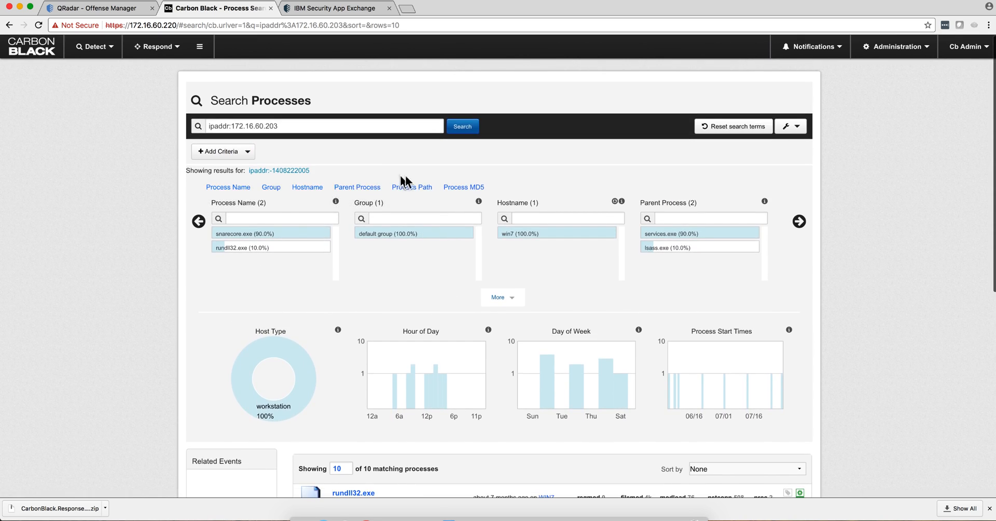
pyautogui.moveTo(463, 187)
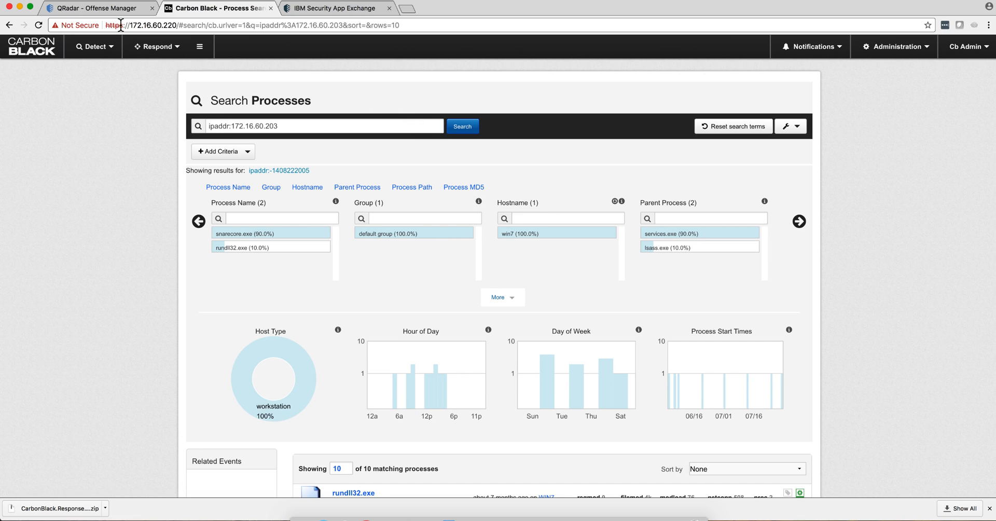
pyautogui.moveTo(472, 515)
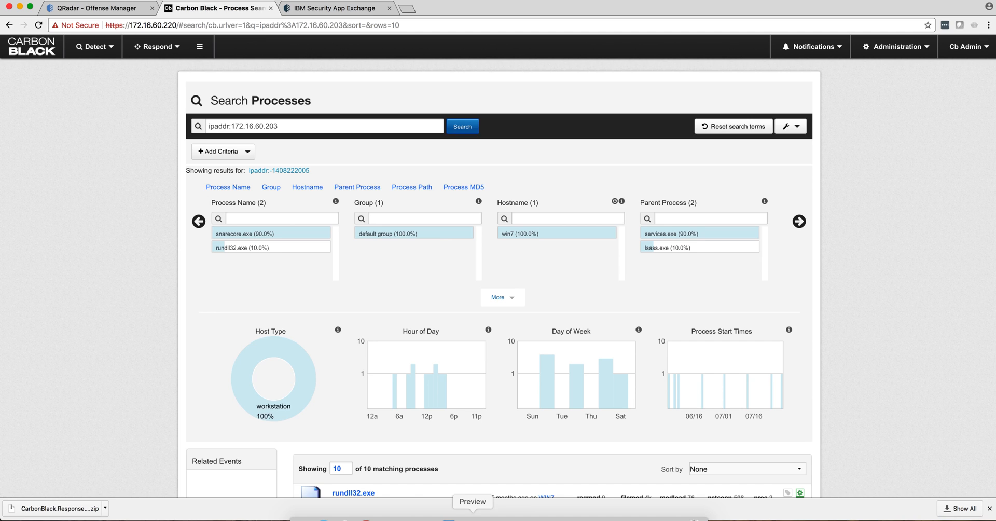
pyautogui.moveTo(231, 322)
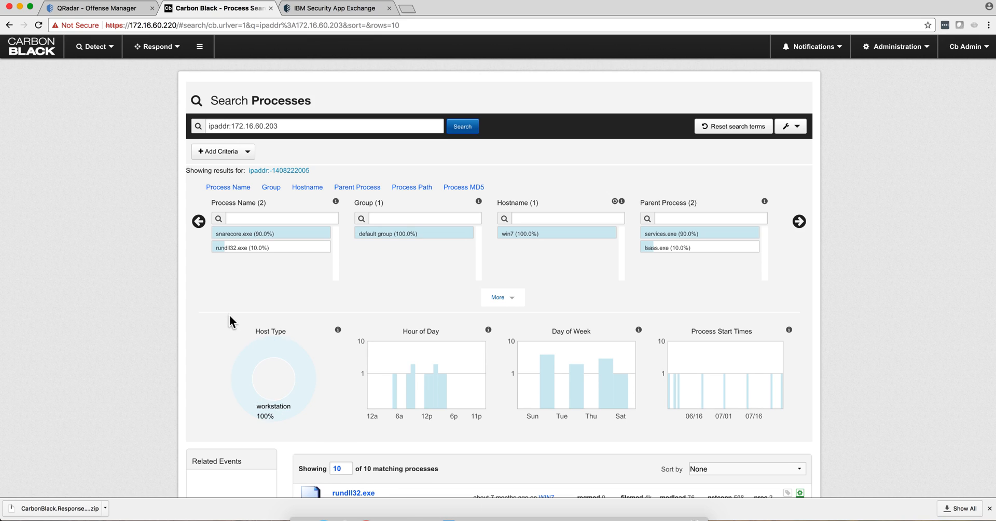